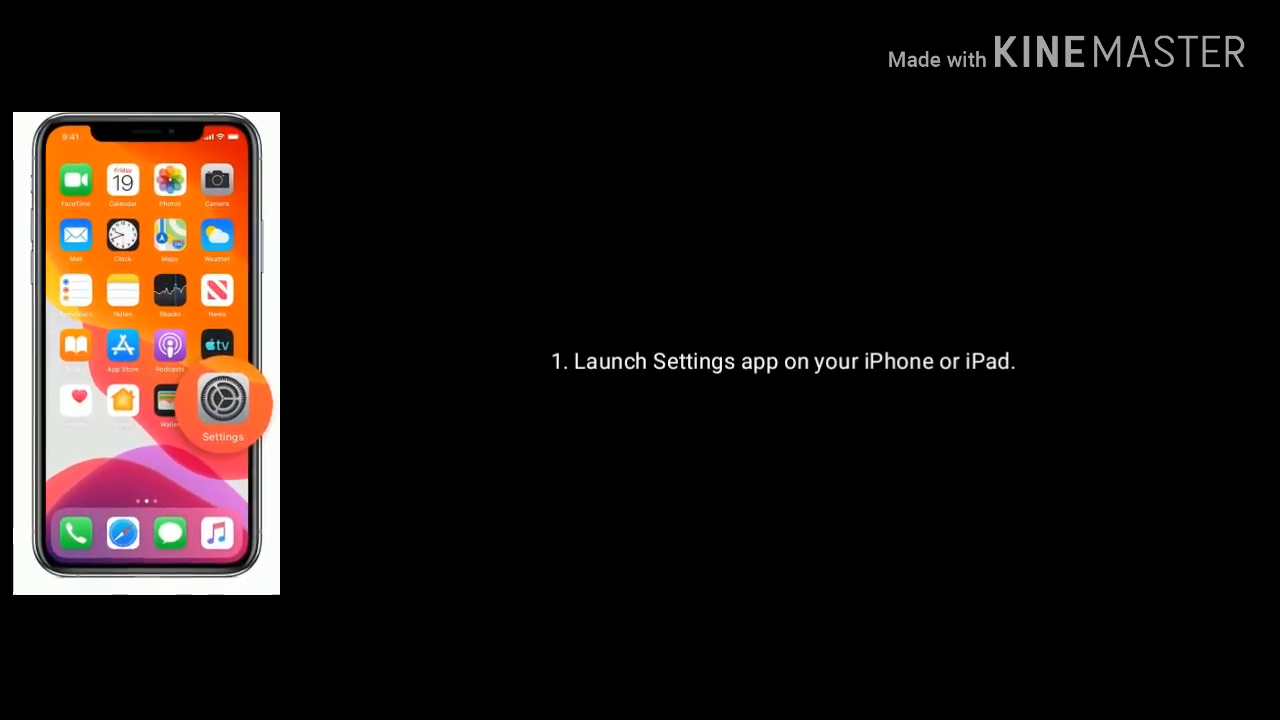
Step: Navigate Settings > General > Reset and choose Reset Network Settings
left_click(223, 400)
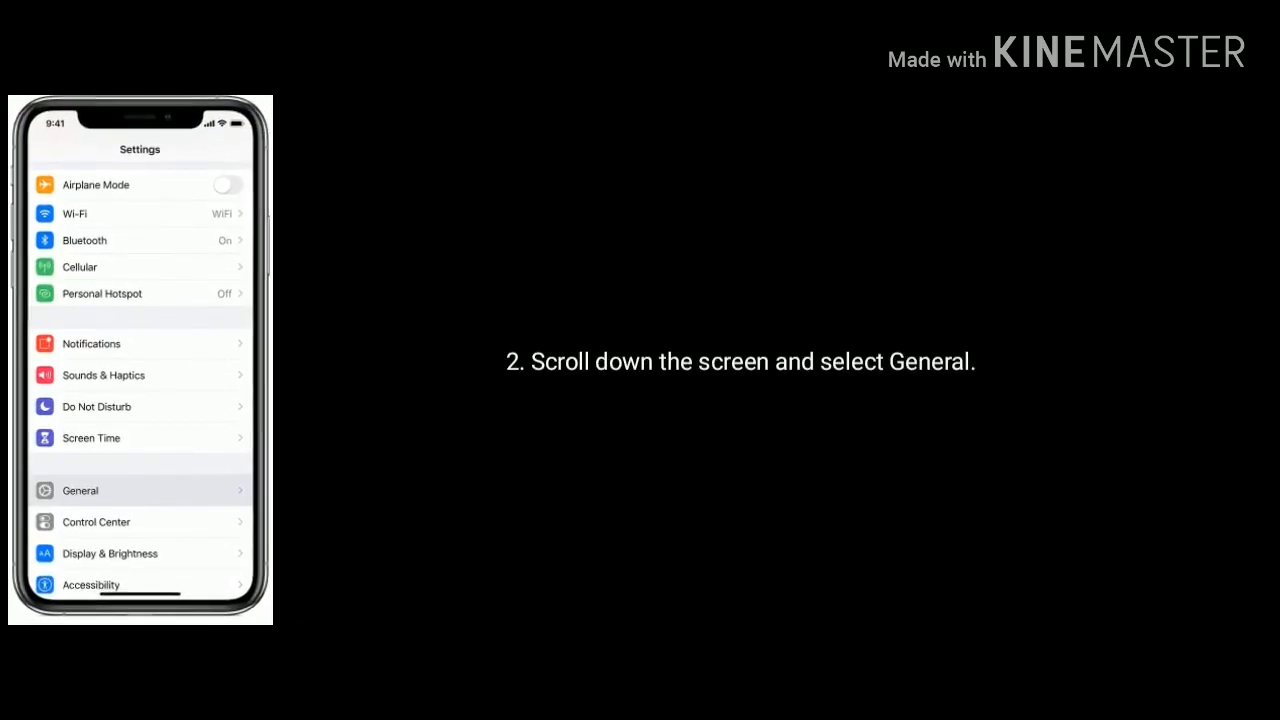
left_click(139, 490)
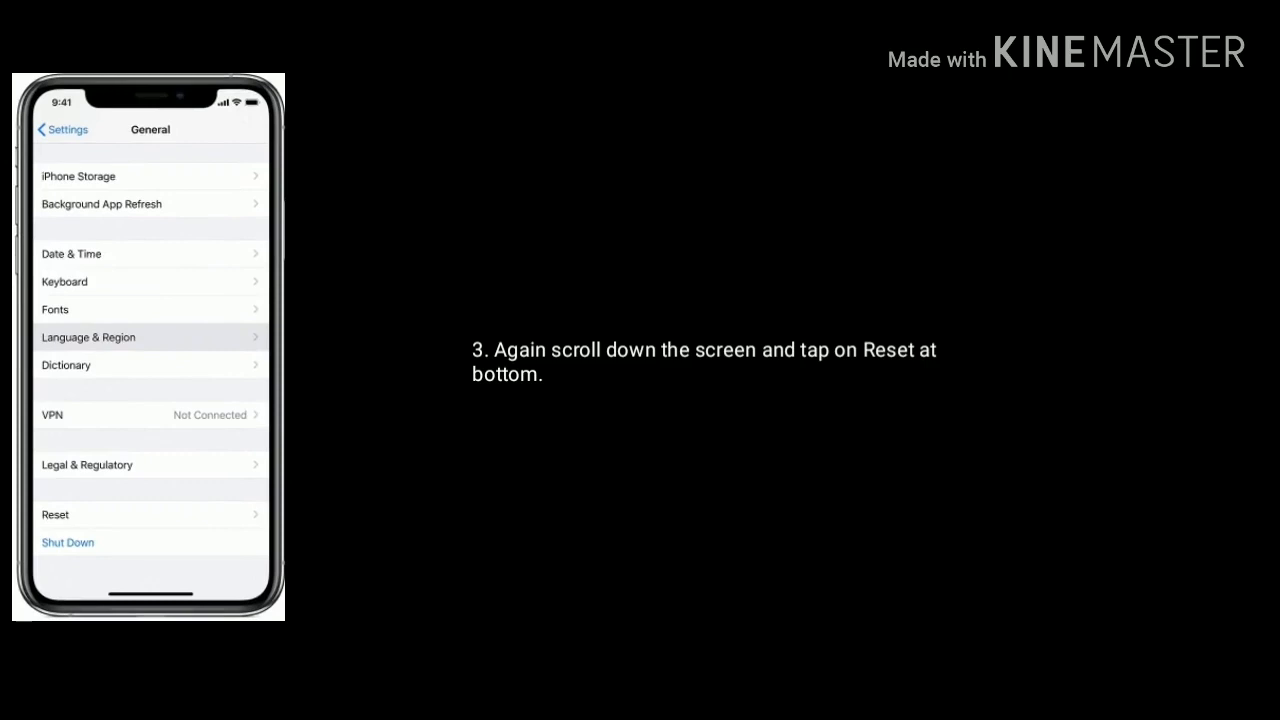
left_click(55, 515)
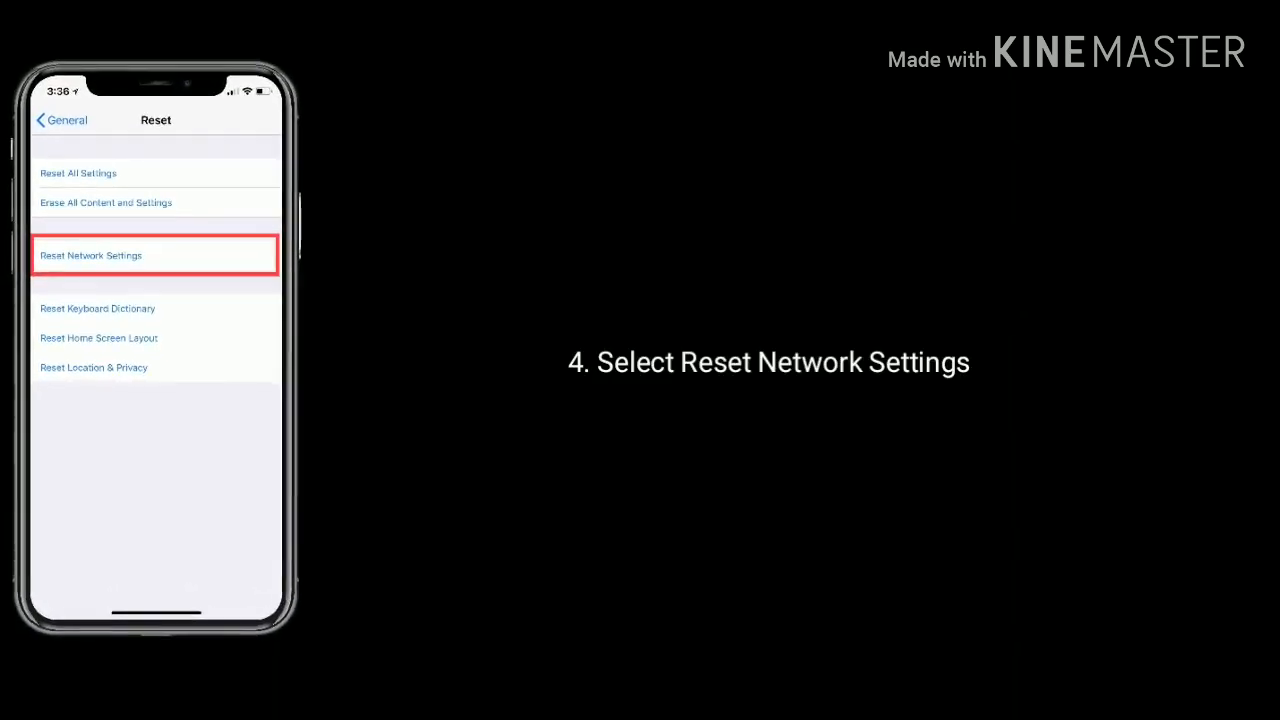
left_click(90, 255)
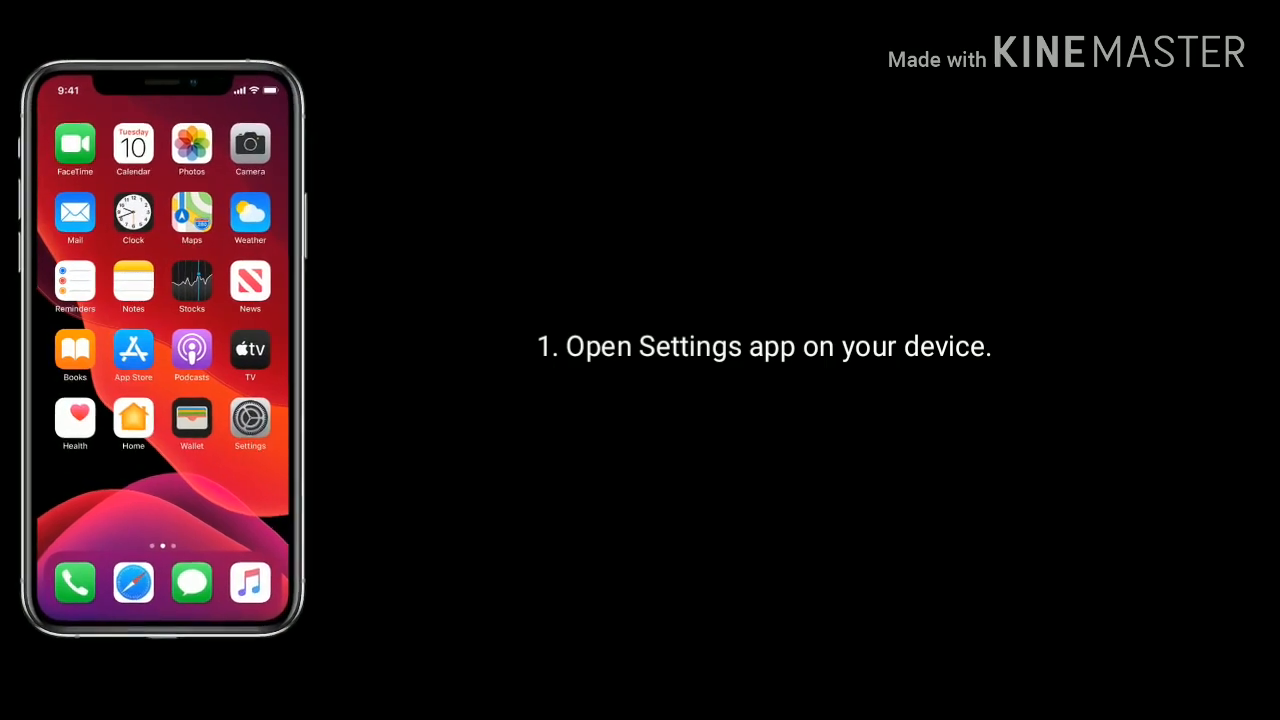
Step: Navigate Settings > Passwords & Accounts > Gmail and open its Account details
left_click(249, 422)
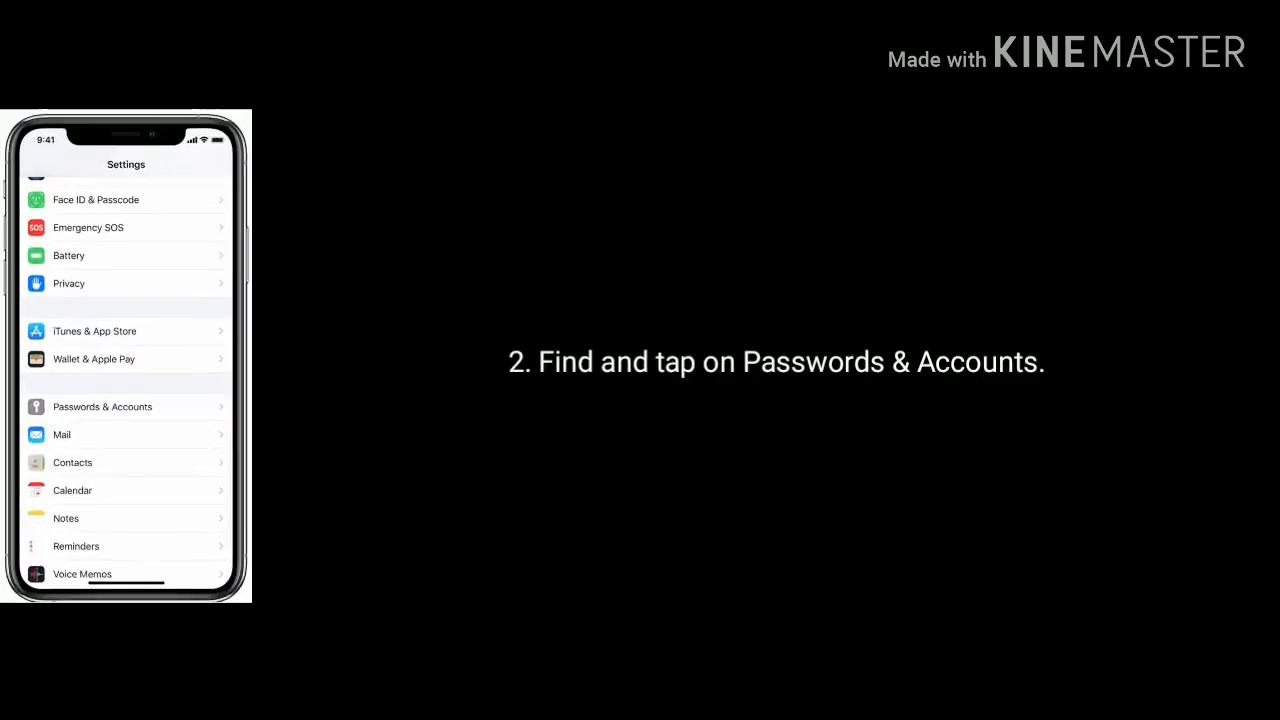
left_click(102, 406)
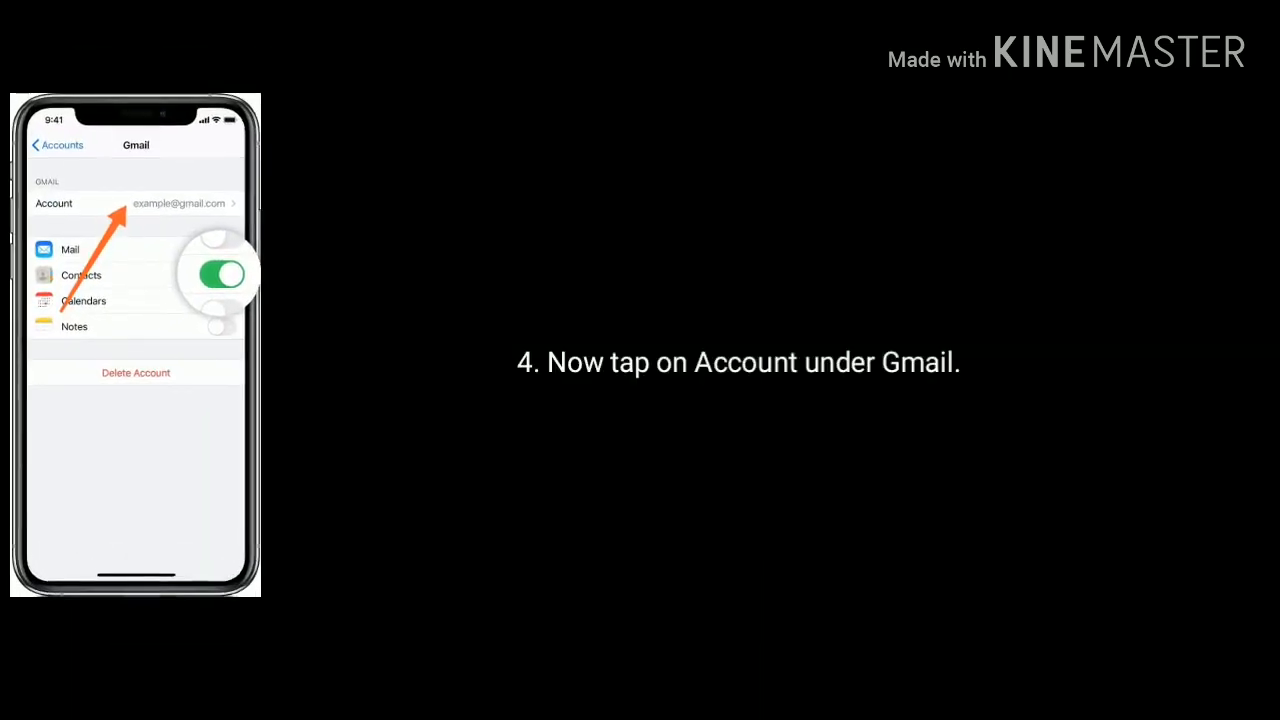
left_click(135, 203)
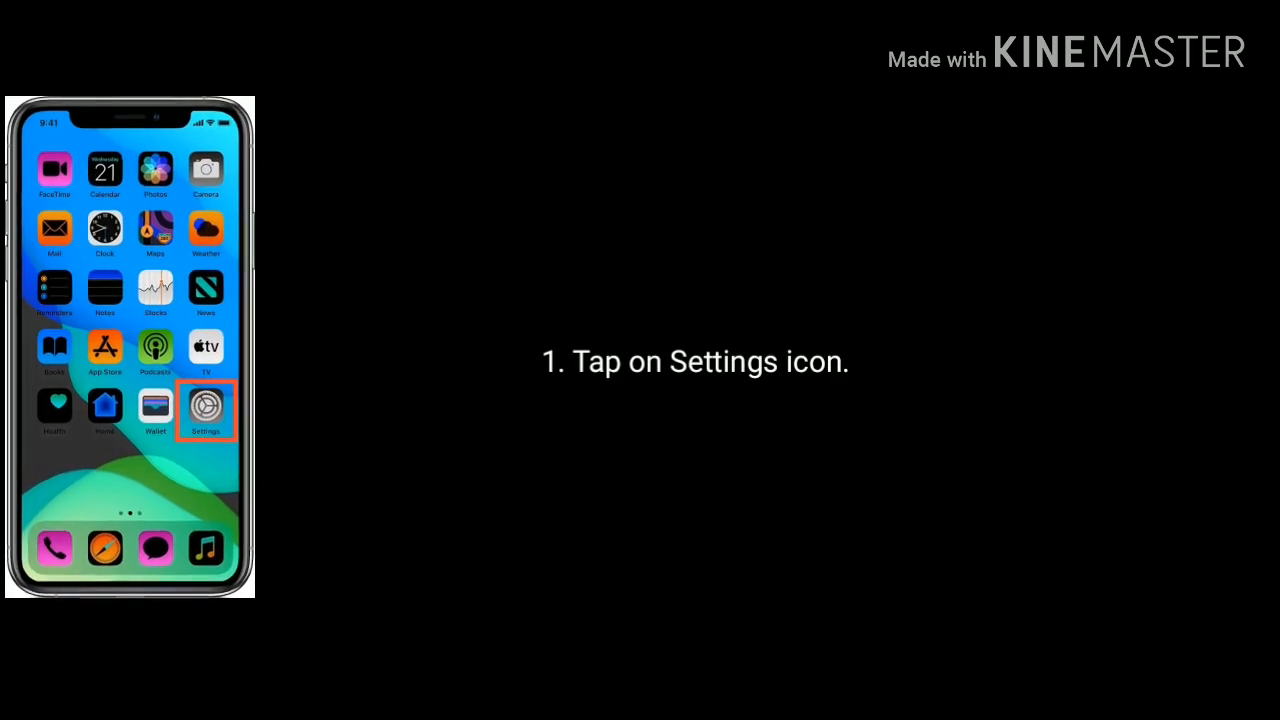
Step: Navigate Settings > General > Reset and select Reset All Settings
left_click(205, 411)
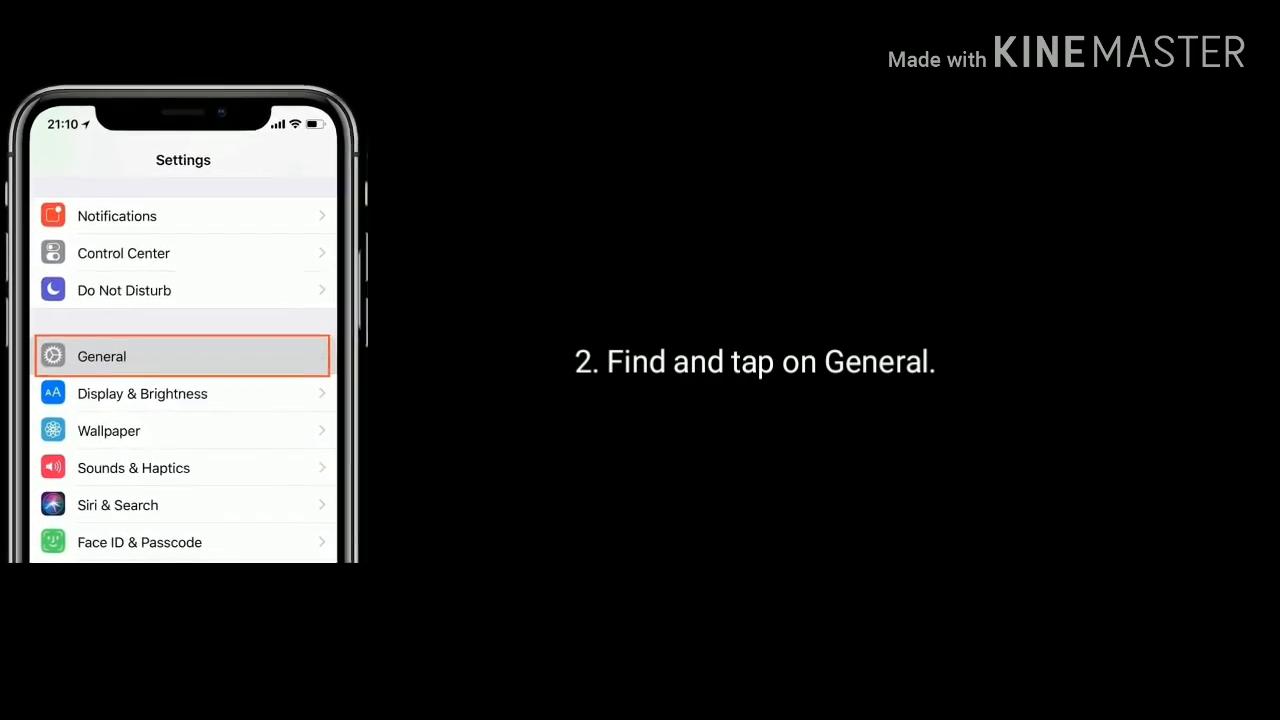
left_click(101, 356)
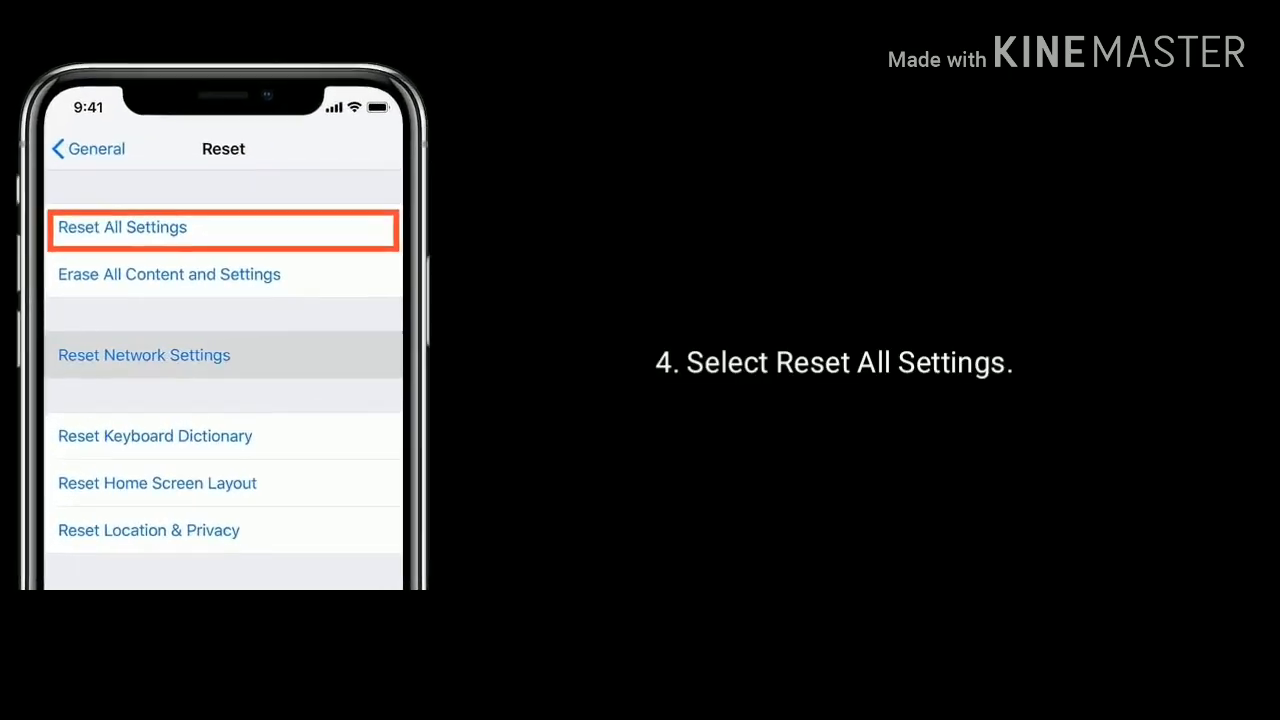
left_click(122, 227)
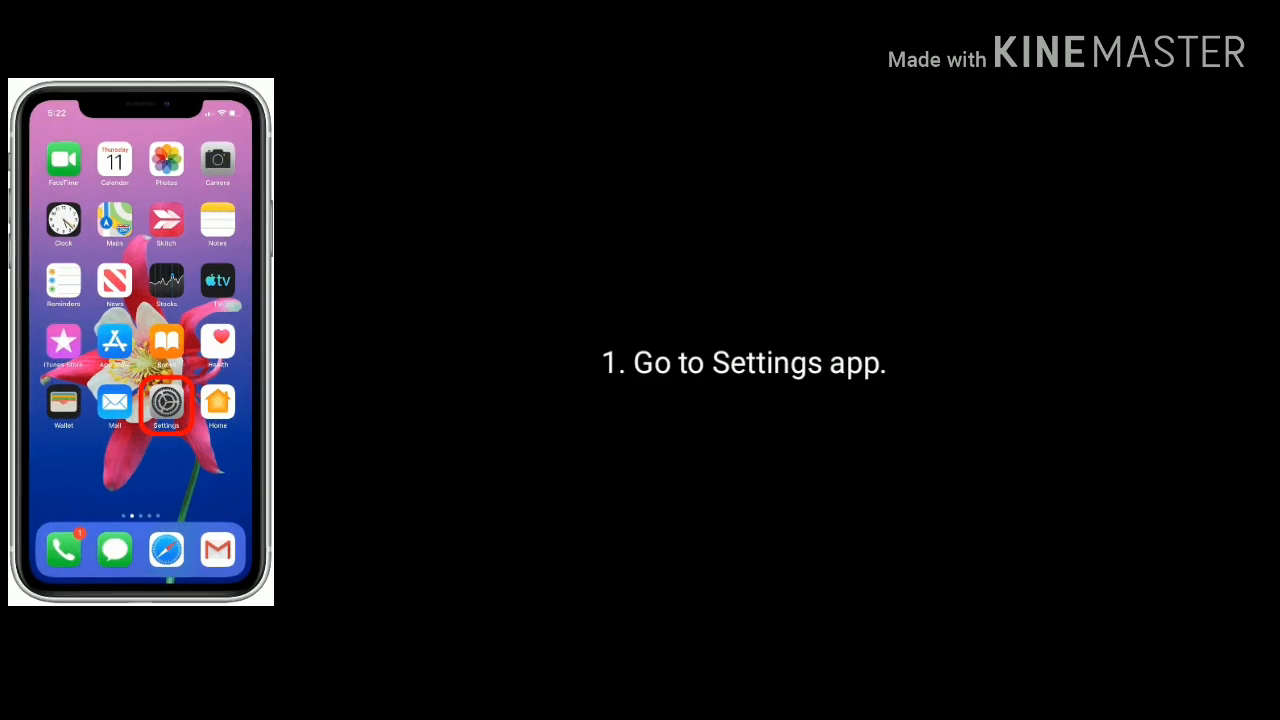
Step: Navigate Settings > General and open Date & Time
left_click(166, 402)
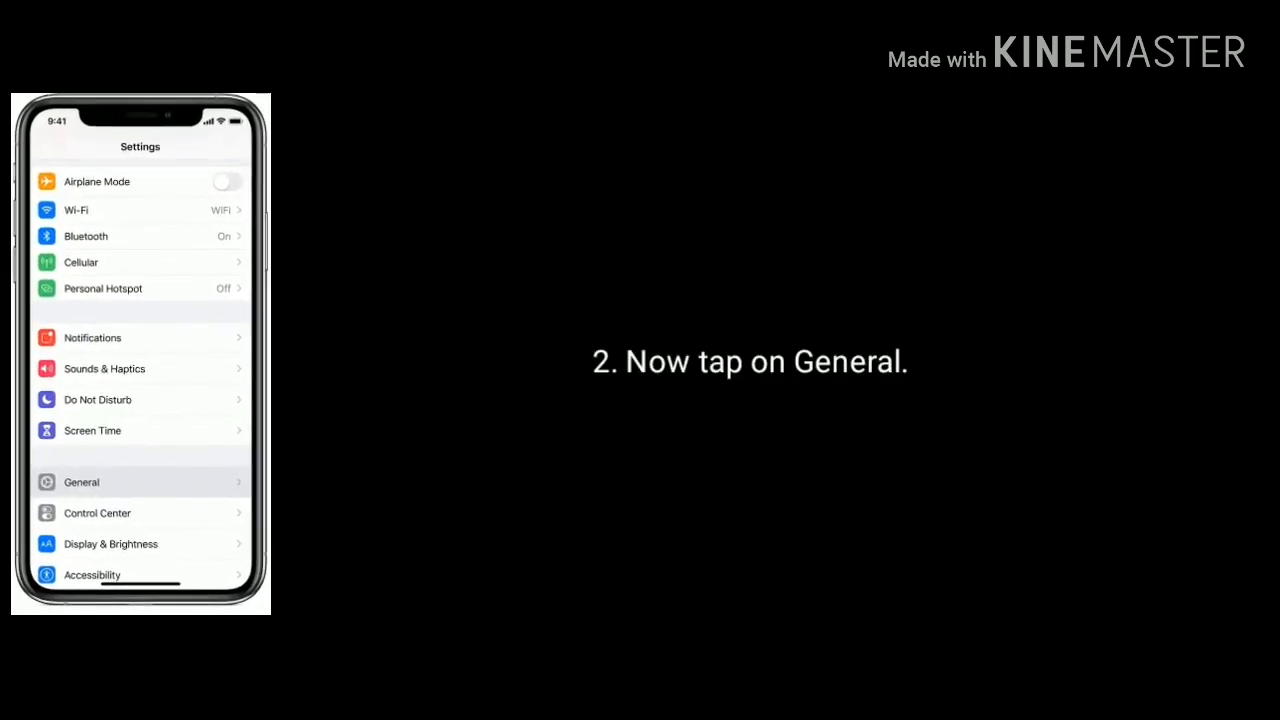
left_click(81, 482)
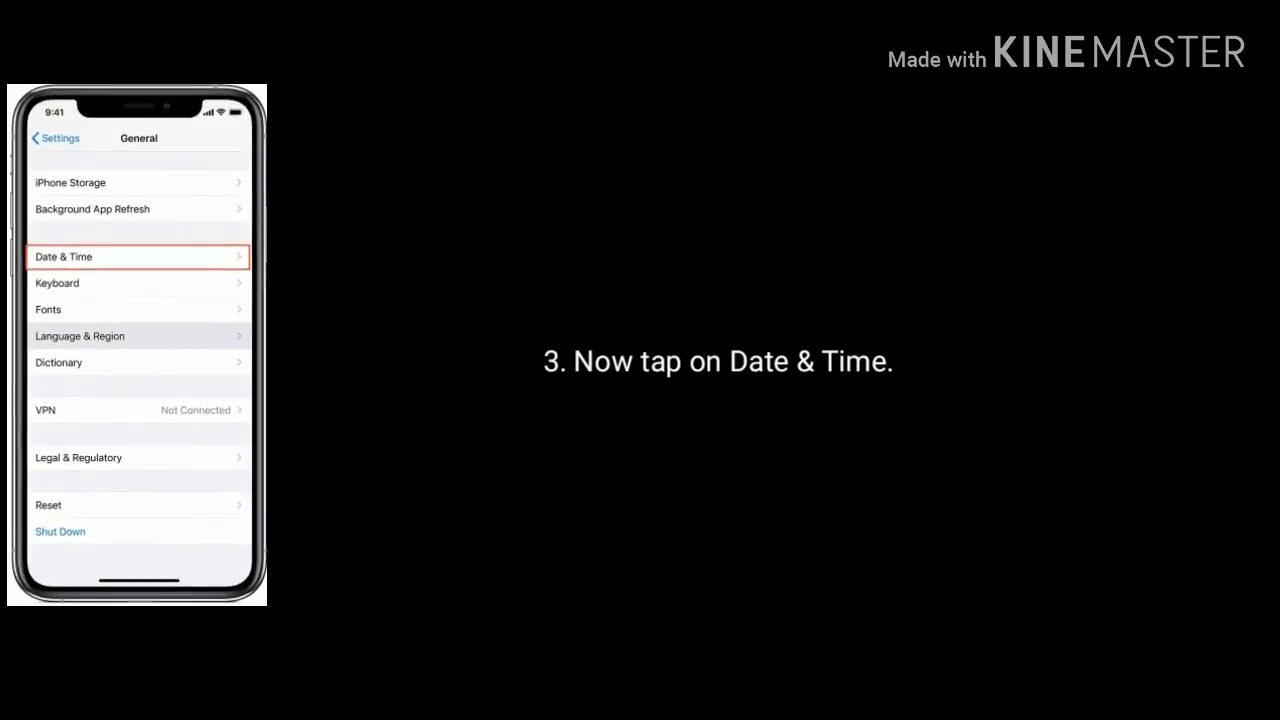
left_click(137, 257)
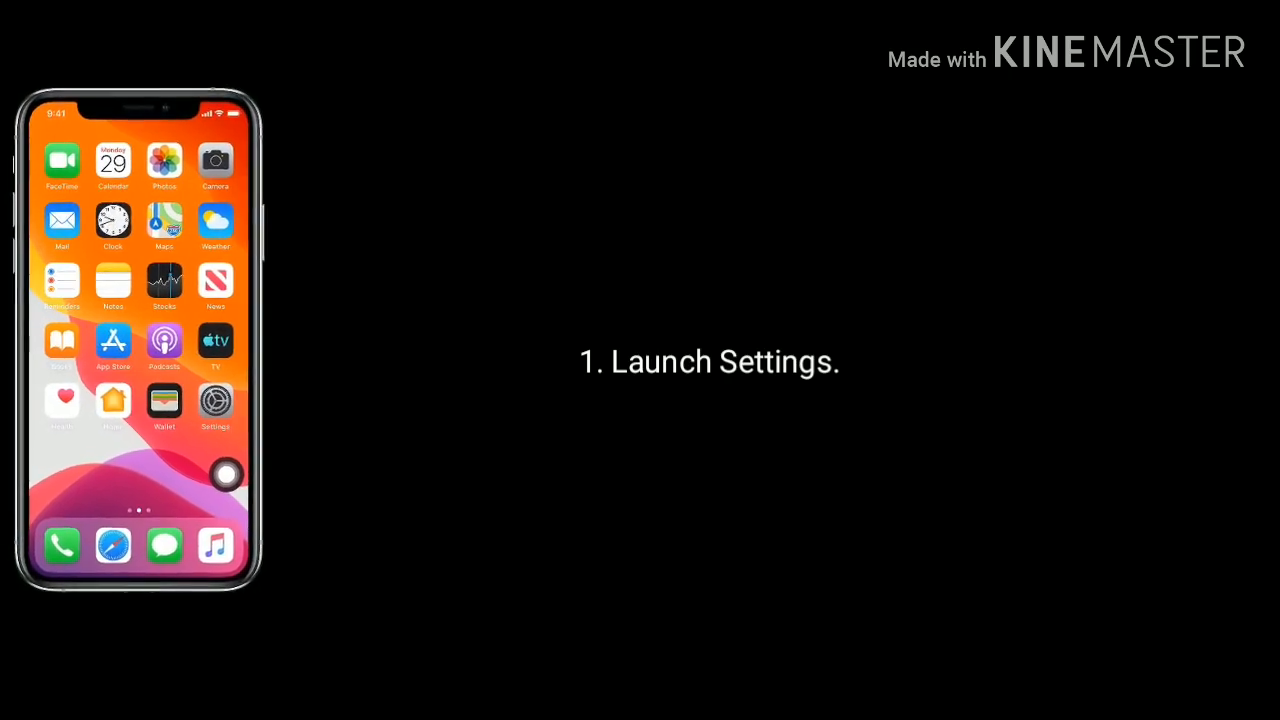
Step: Launch Settings and open Passwords & Accounts to list the mail accounts
left_click(215, 401)
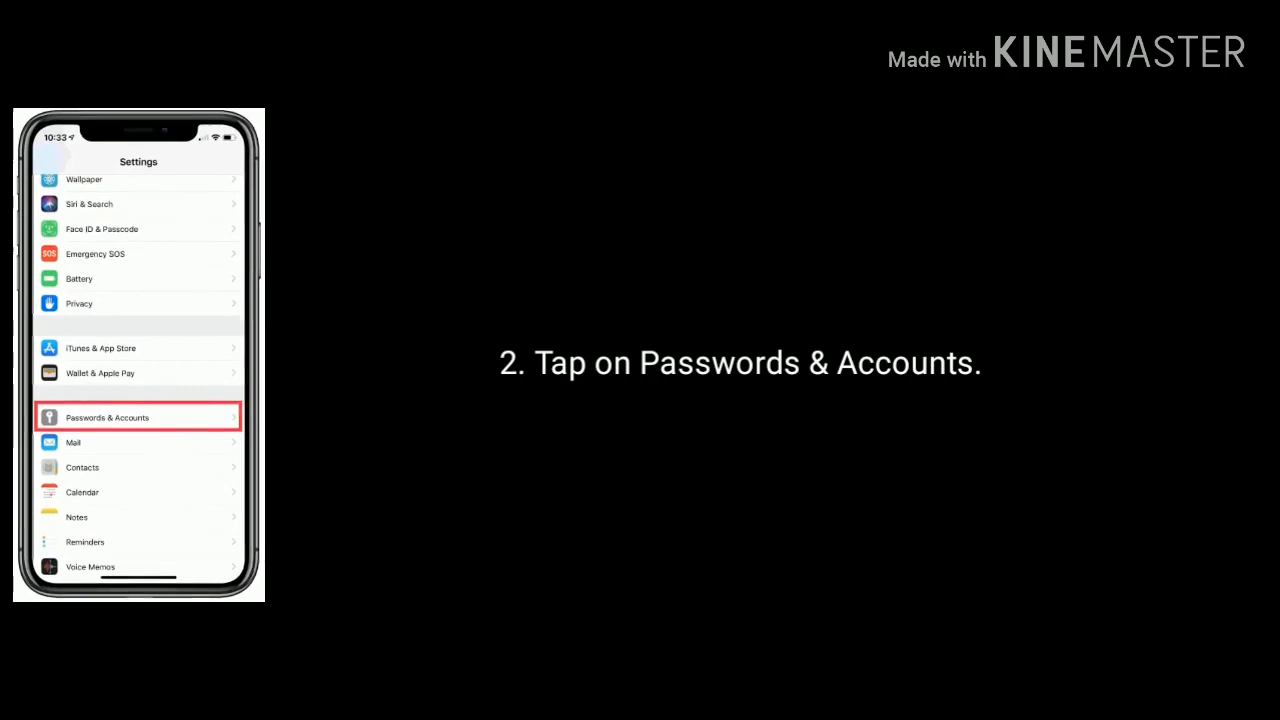
left_click(138, 417)
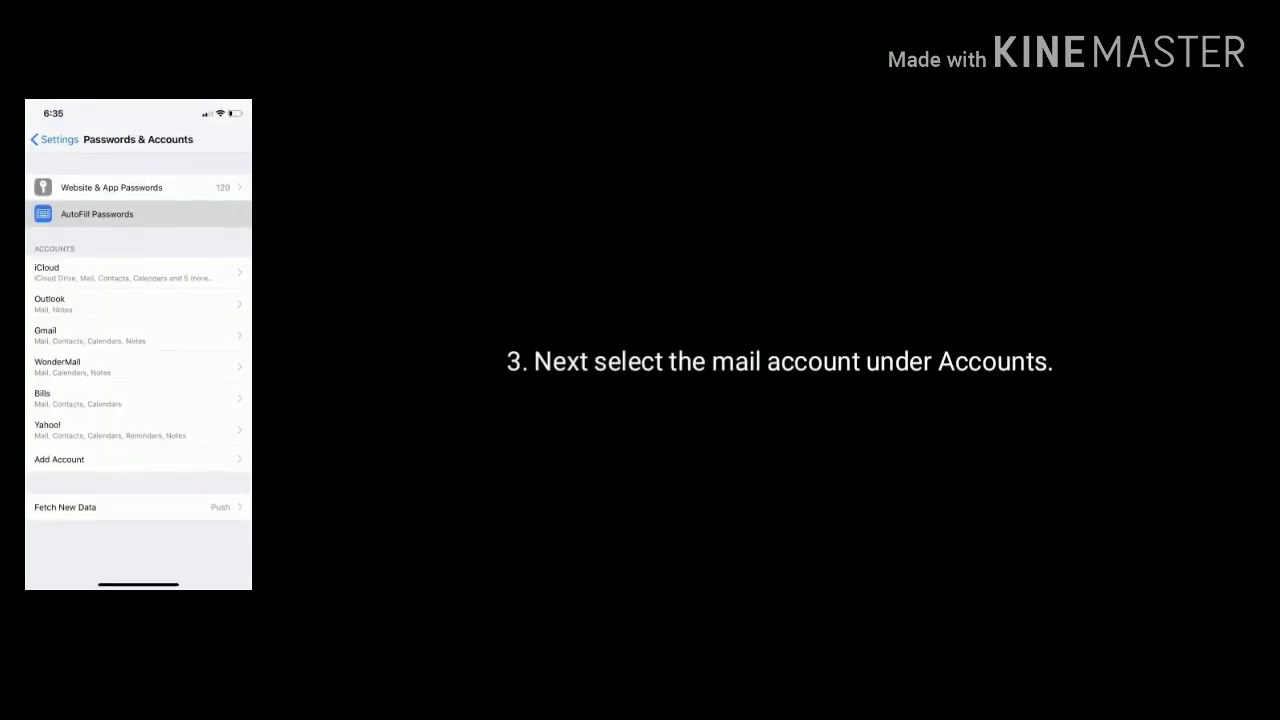